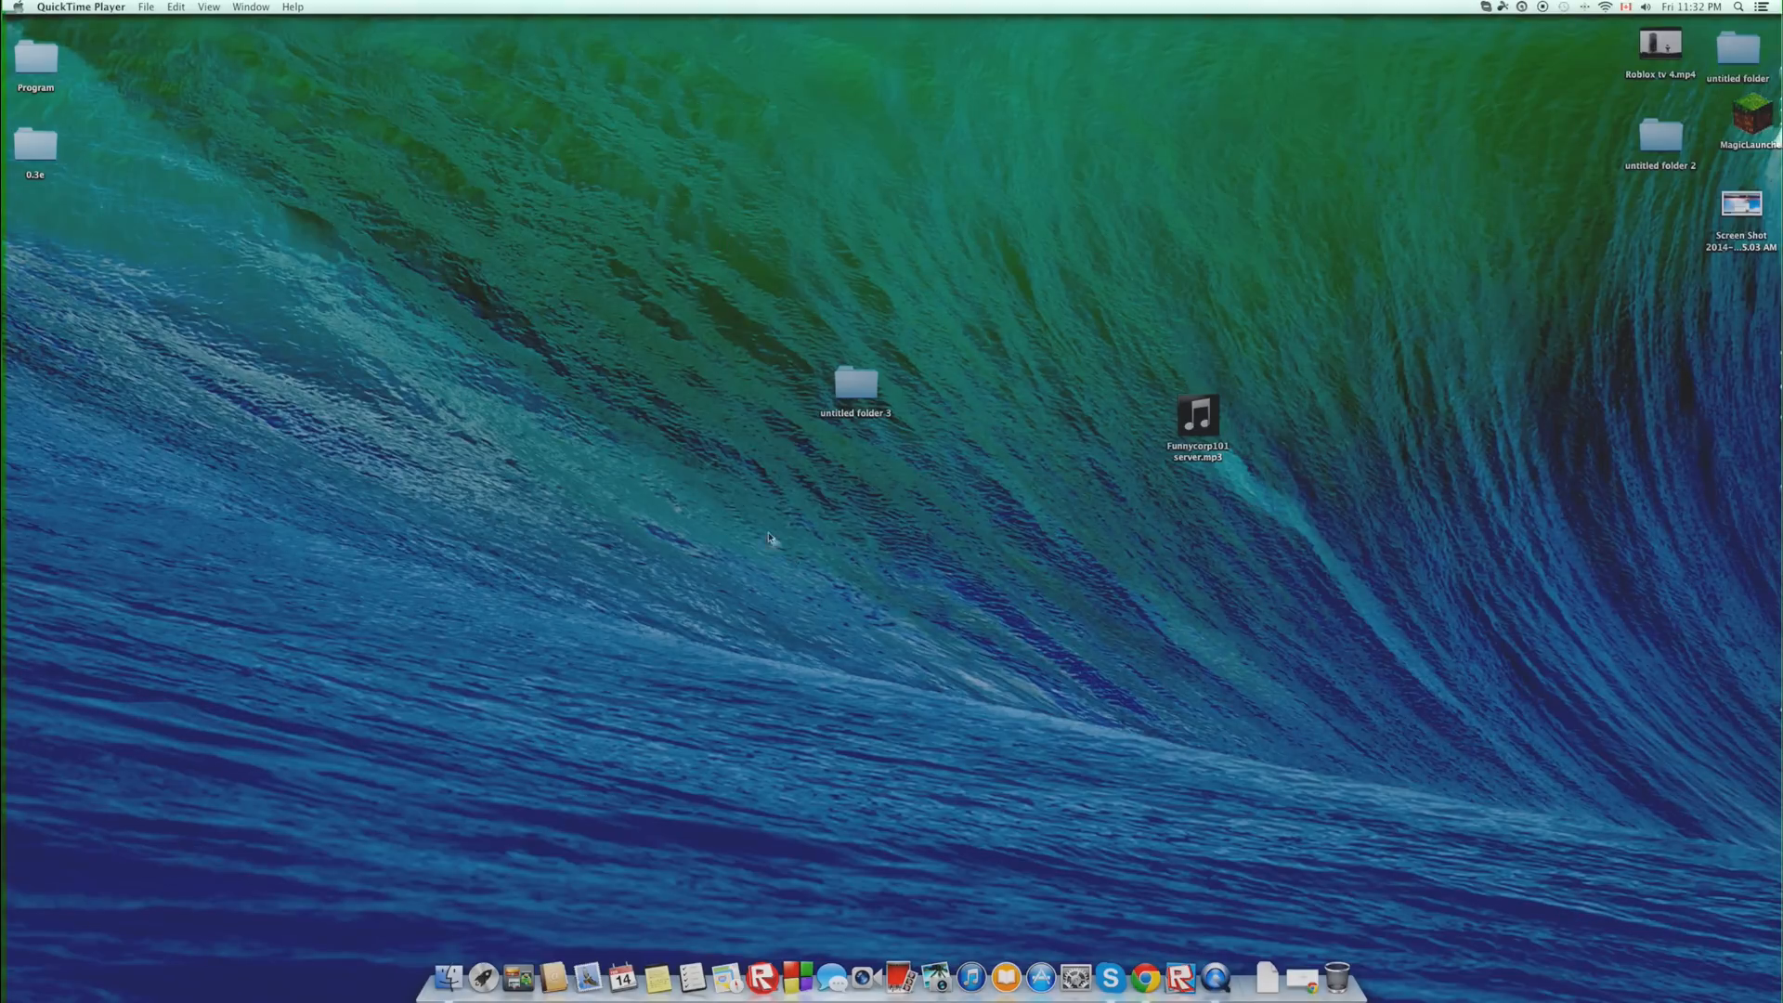
Step: Download the Mac version (v1.0.7) of Tongbu Assistant from the Tongbu website
click(767, 538)
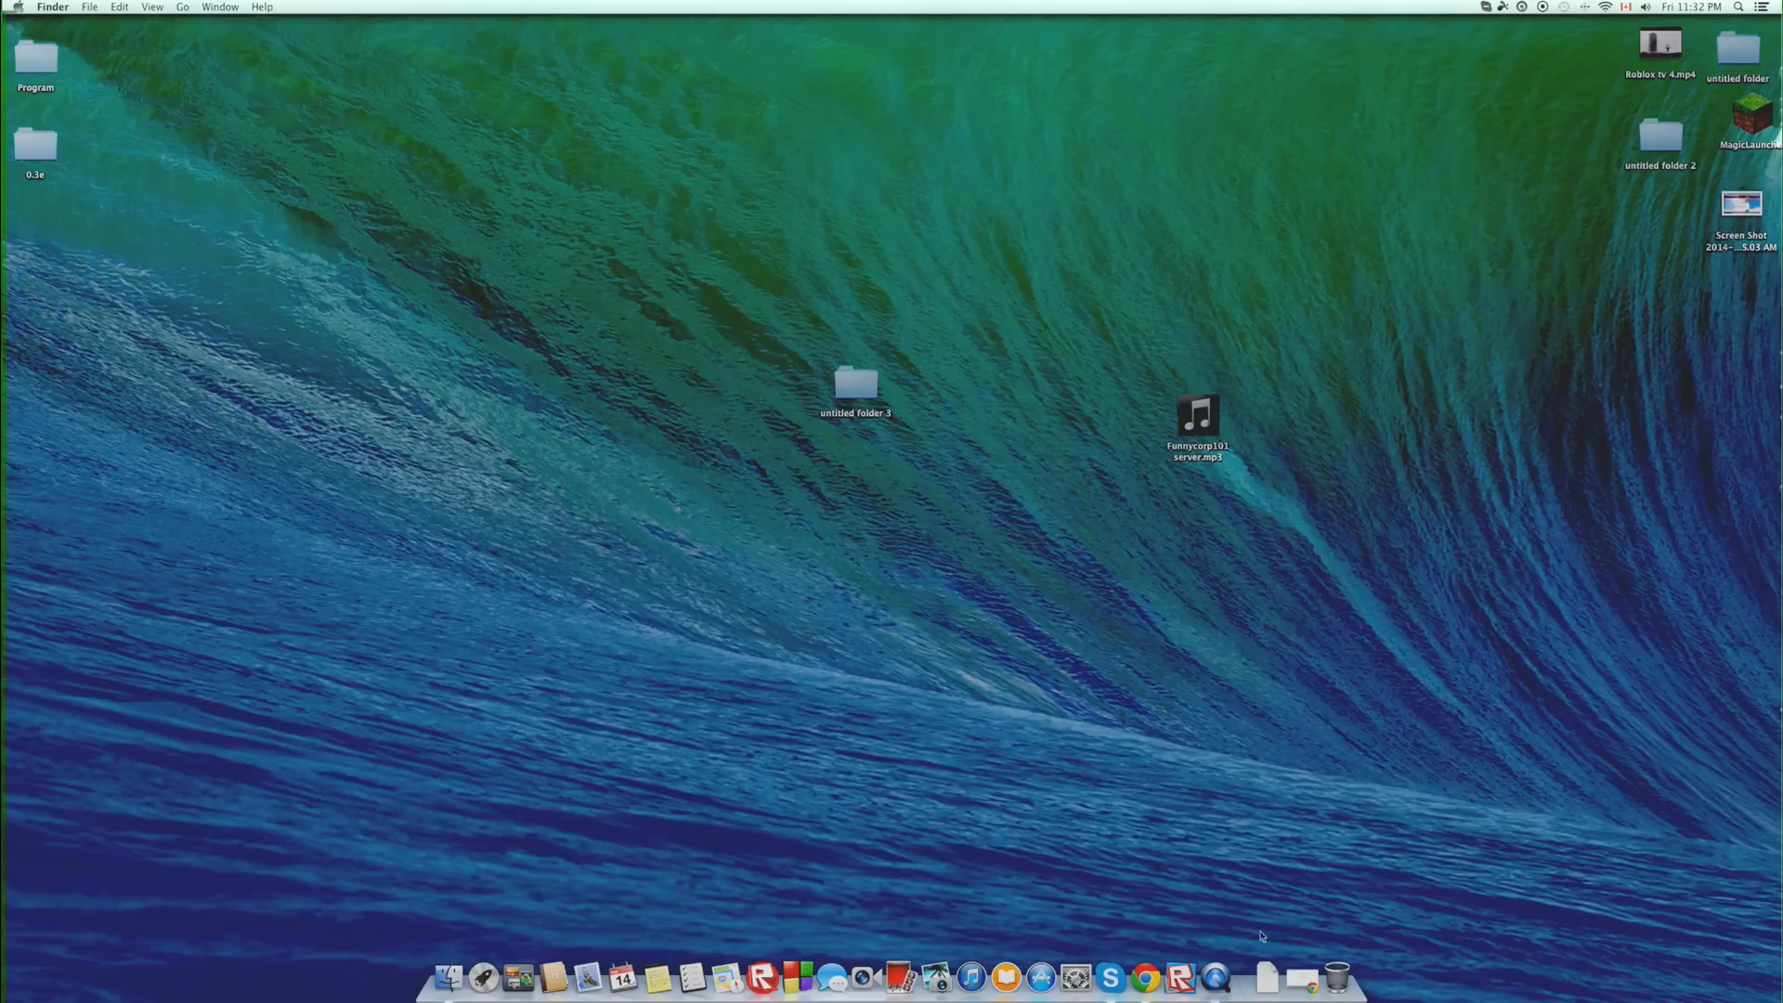
click(1174, 969)
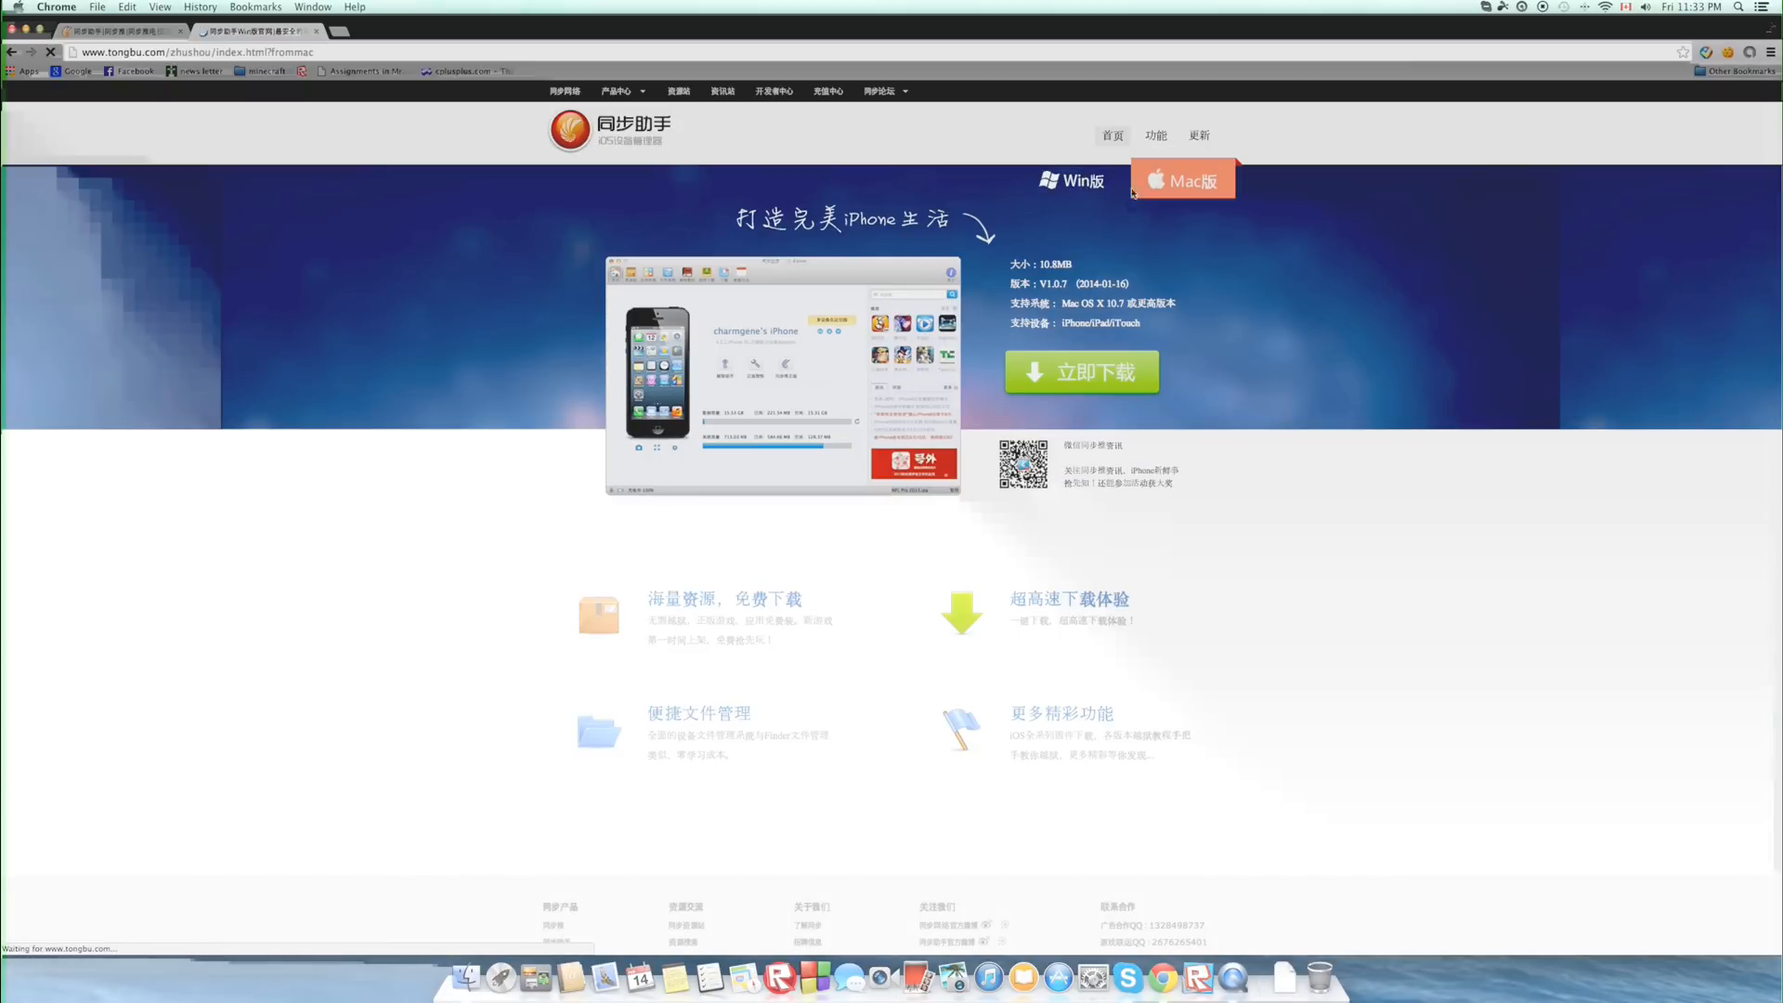
click(1179, 179)
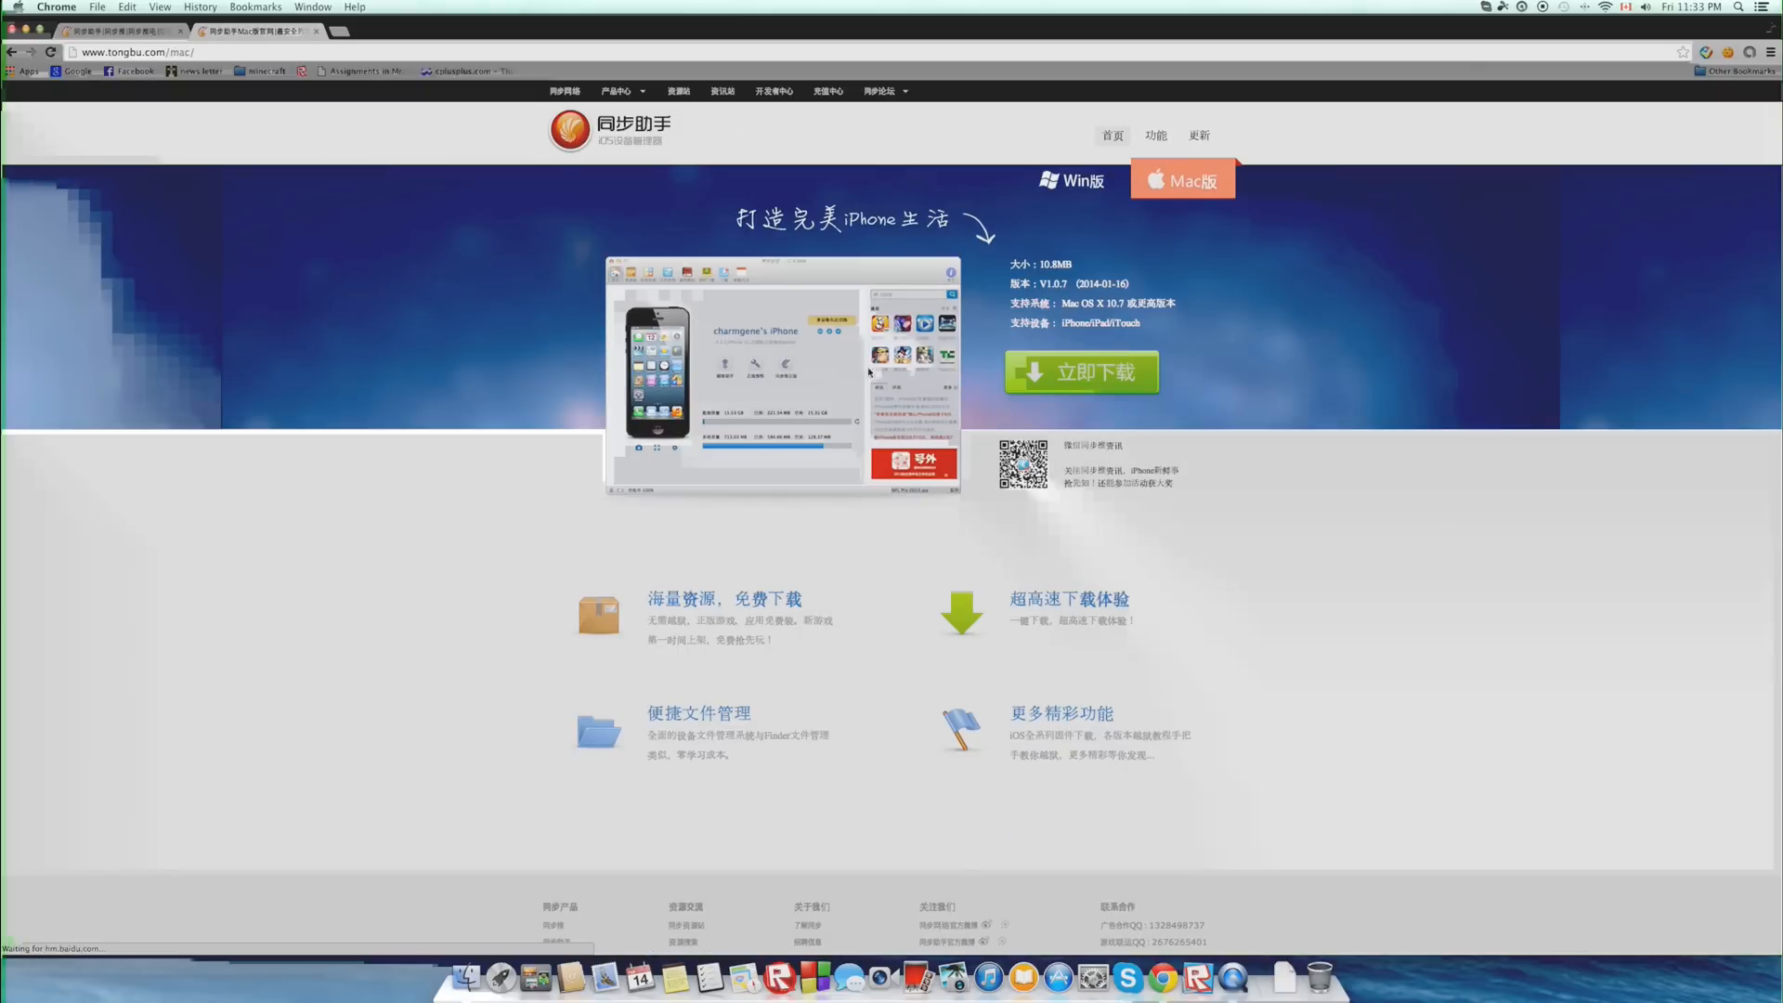
click(1080, 371)
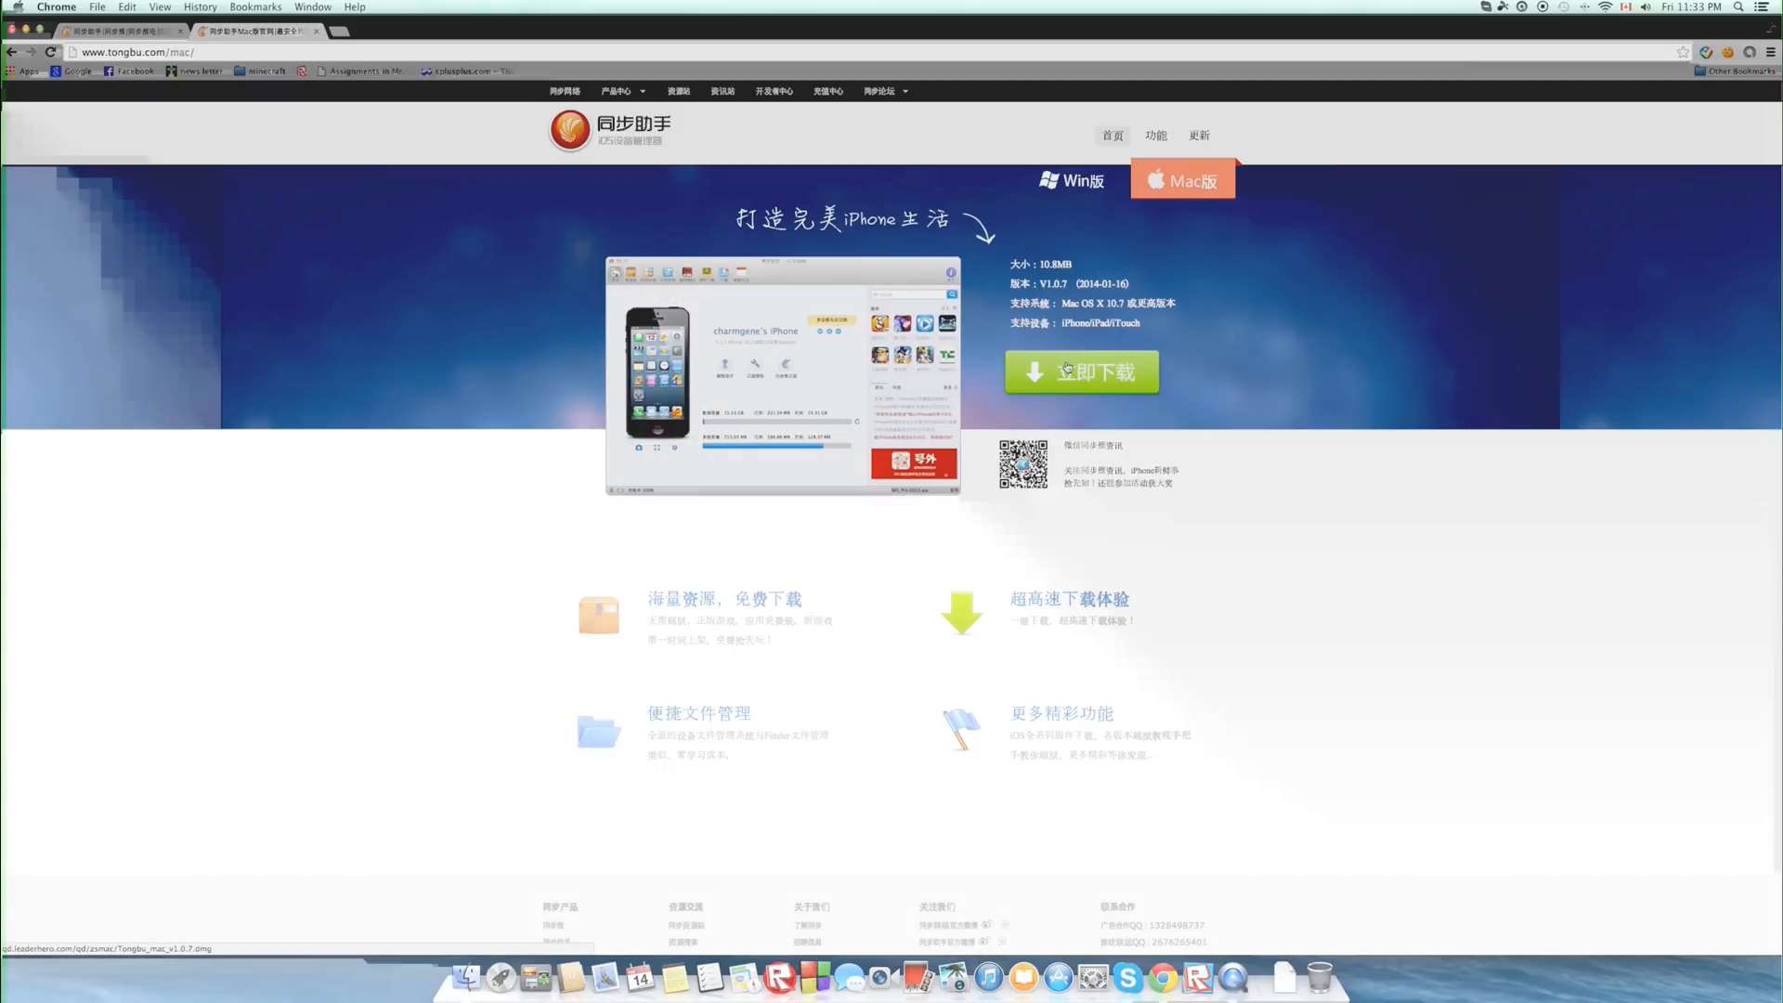
click(1079, 371)
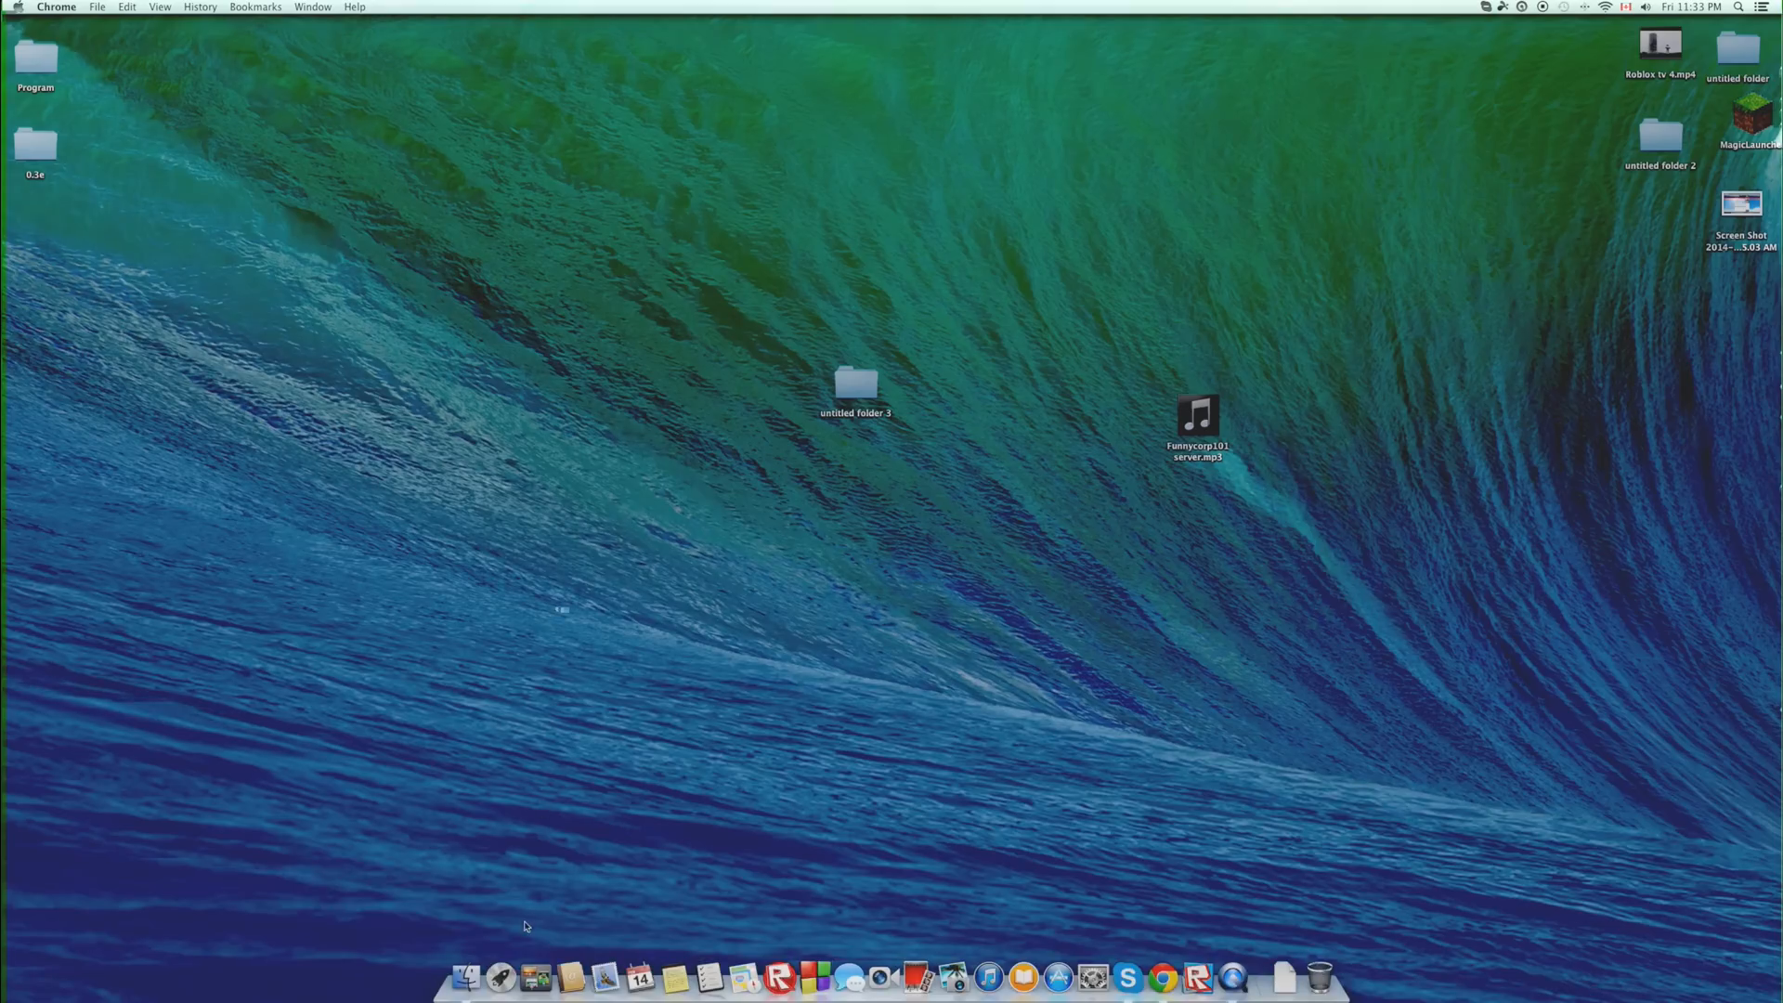
Step: Open Launchpad and swipe to its second page listing Tongbu Assistant
click(465, 976)
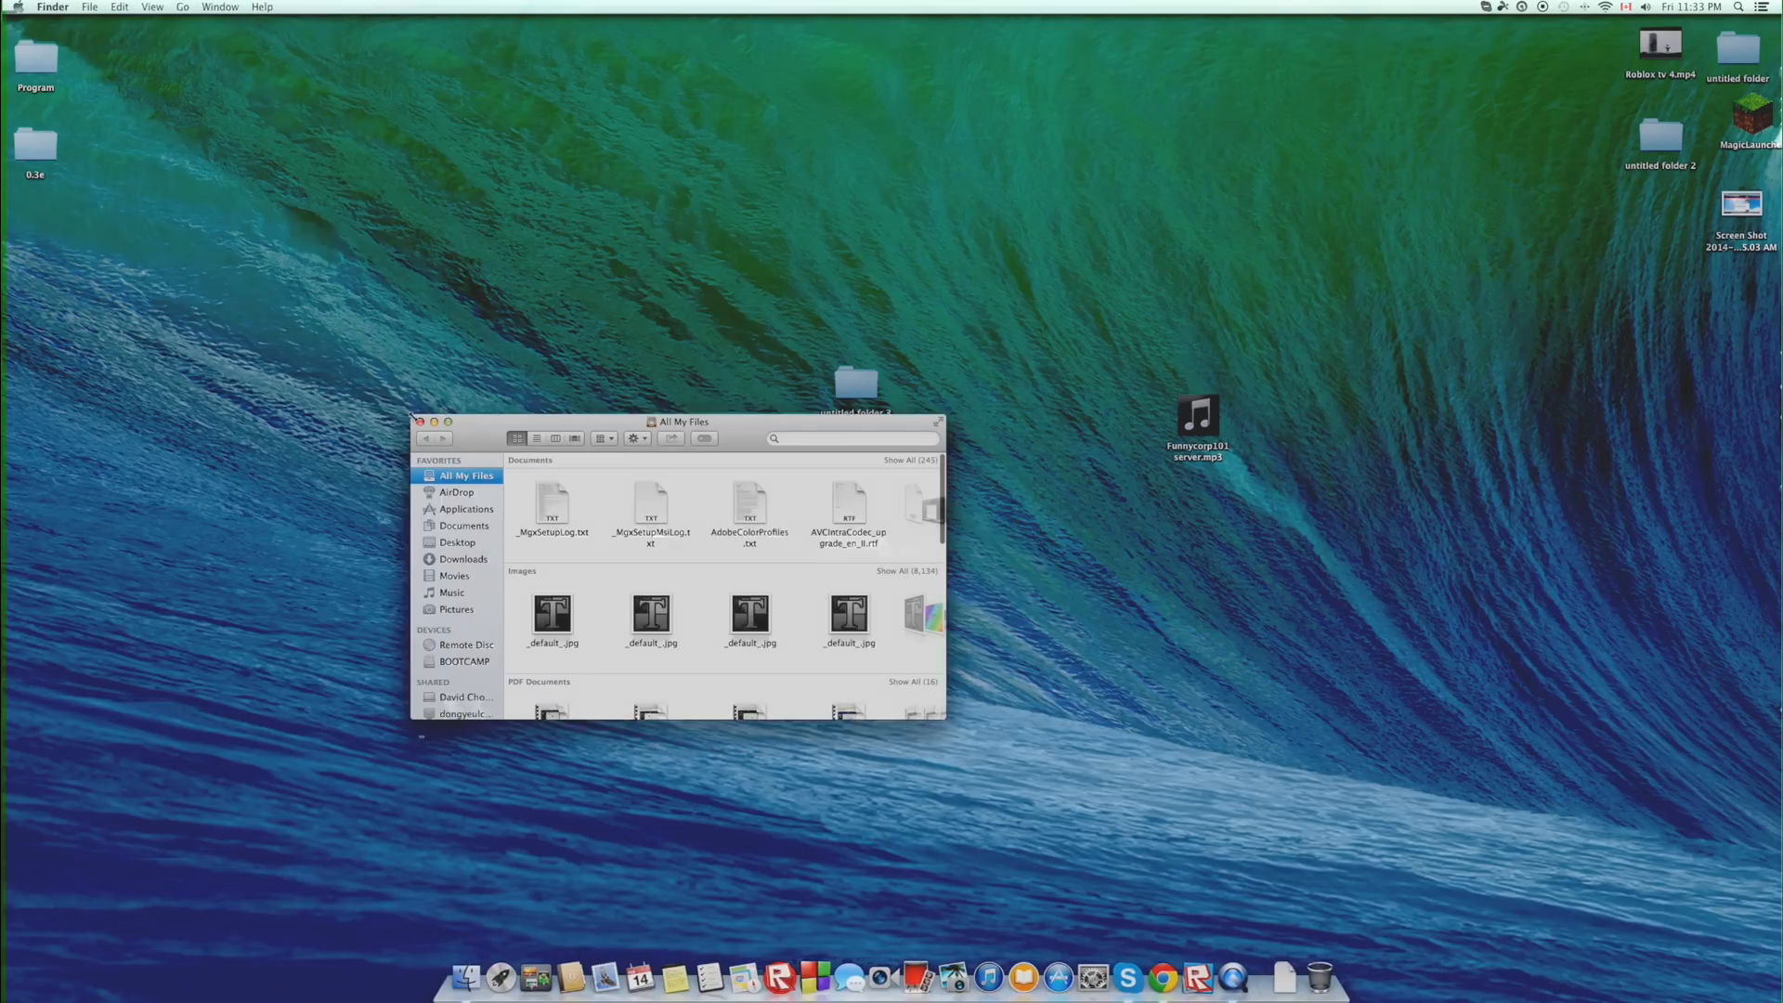
click(535, 977)
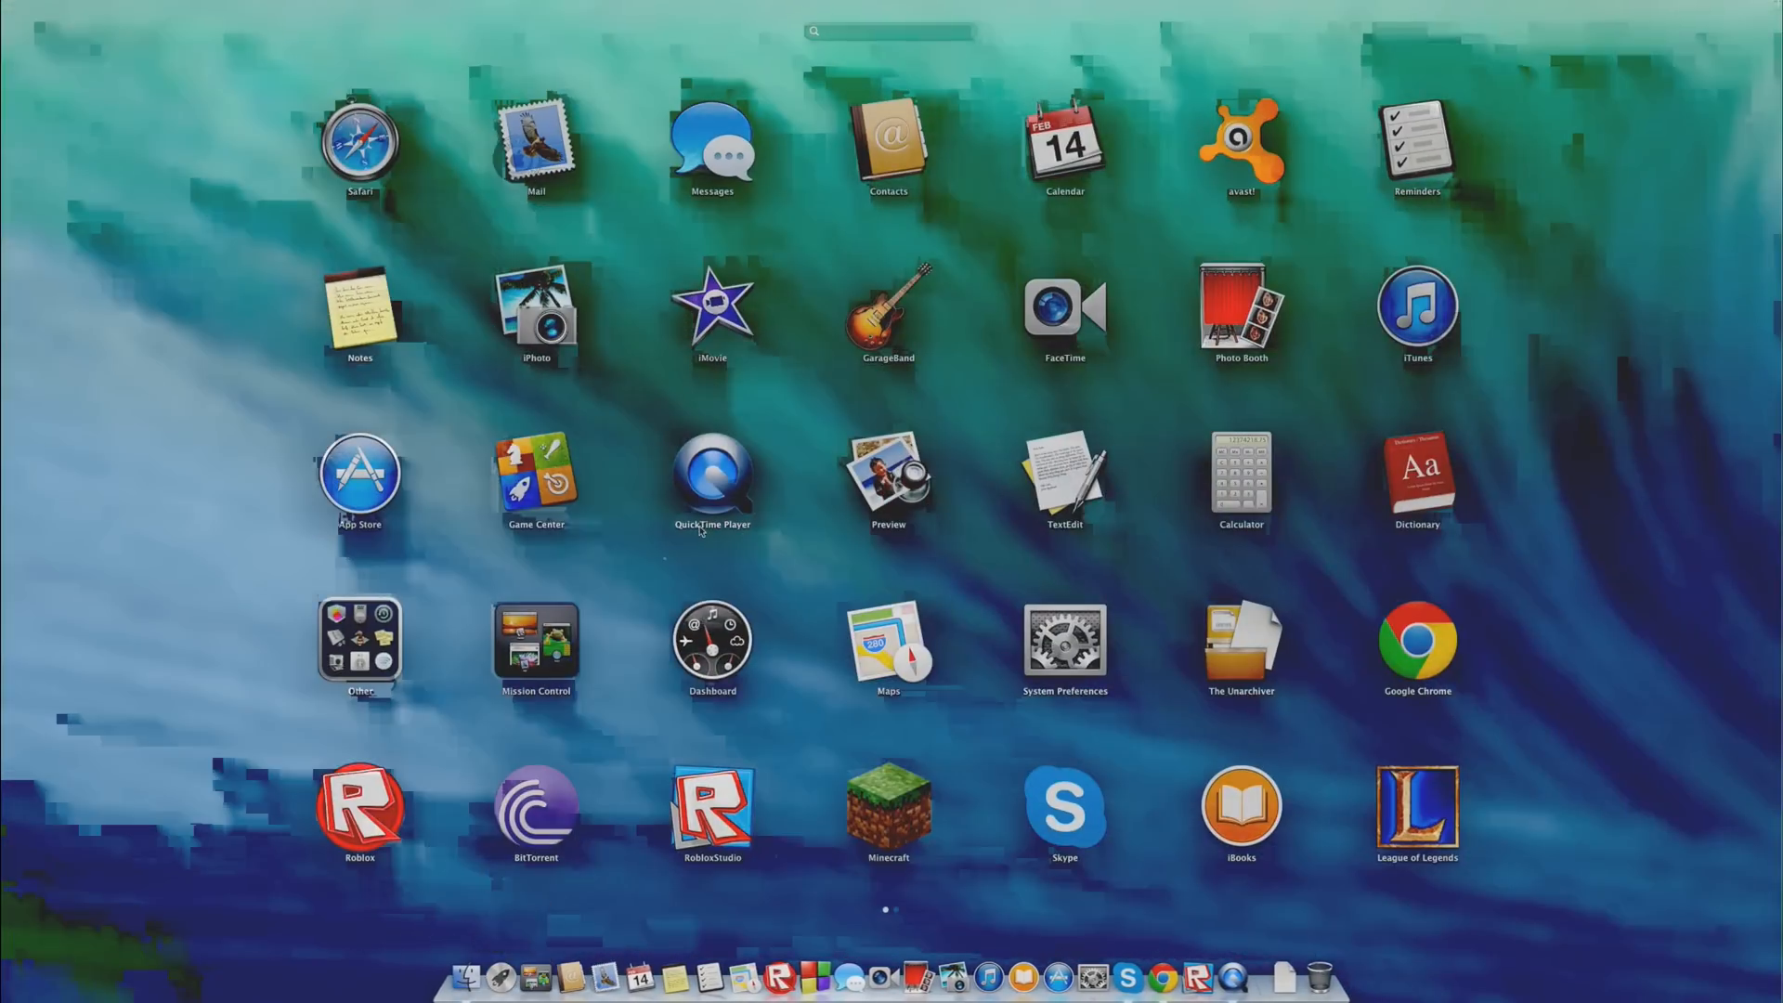
scroll(left, 3)
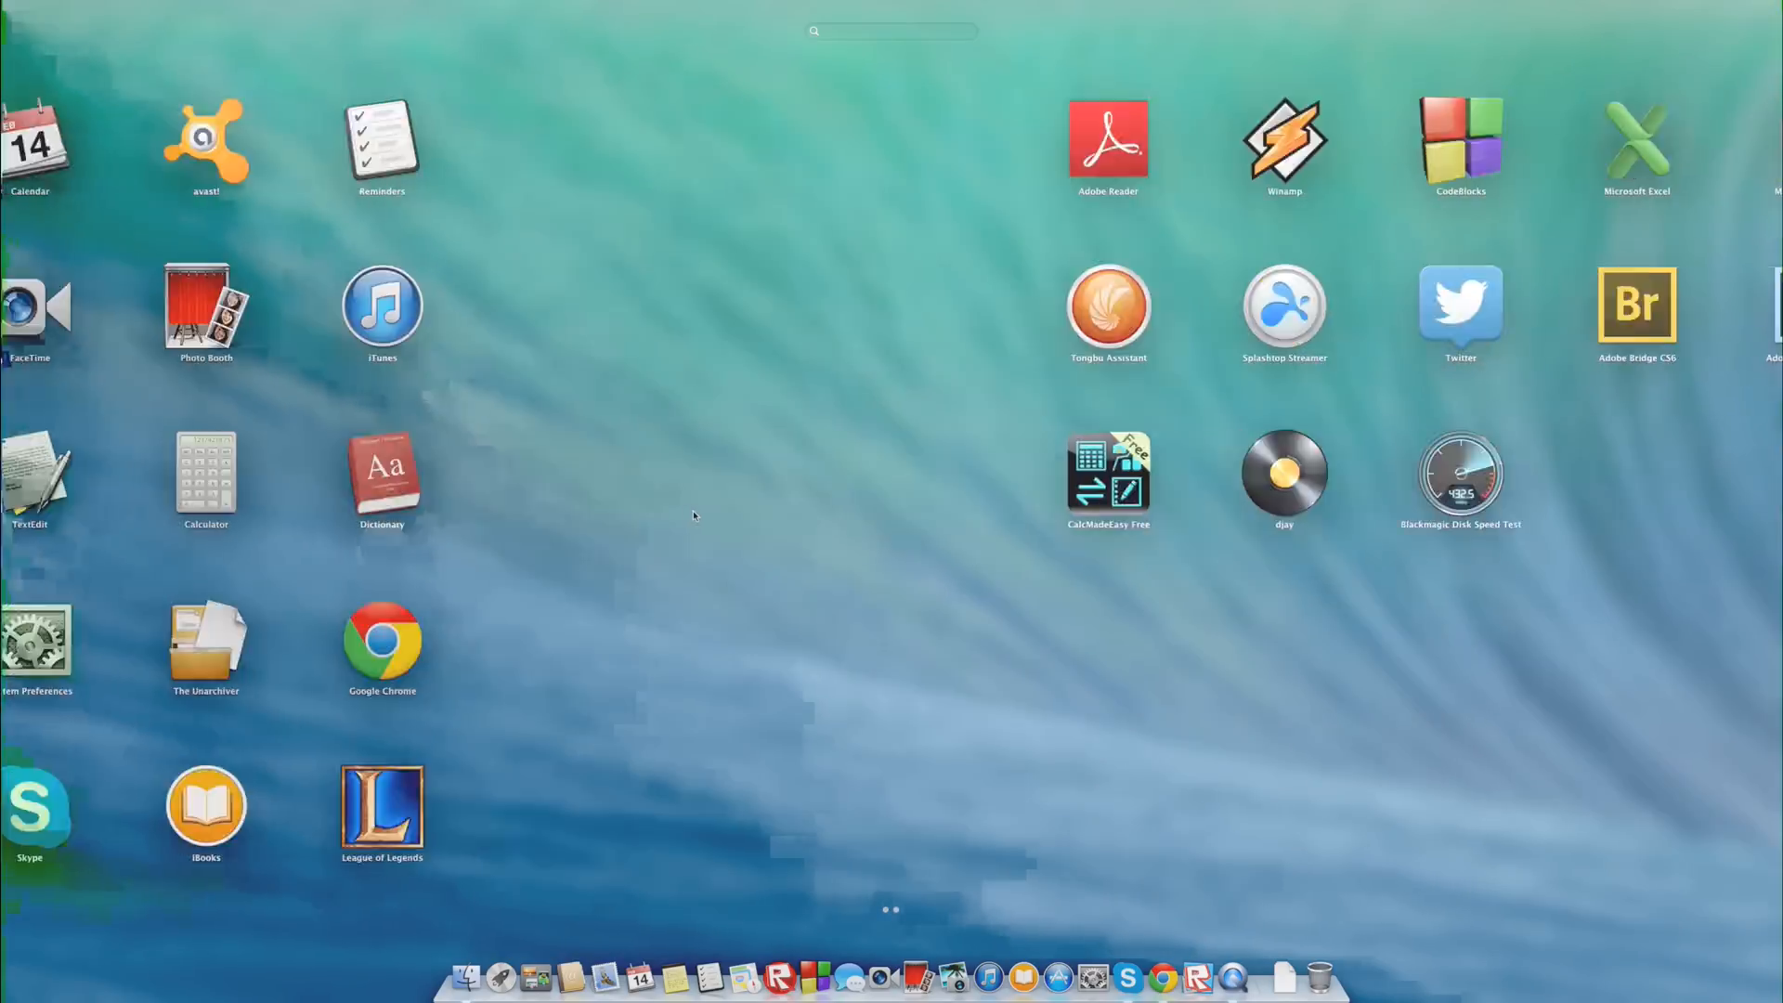
scroll(left, 3)
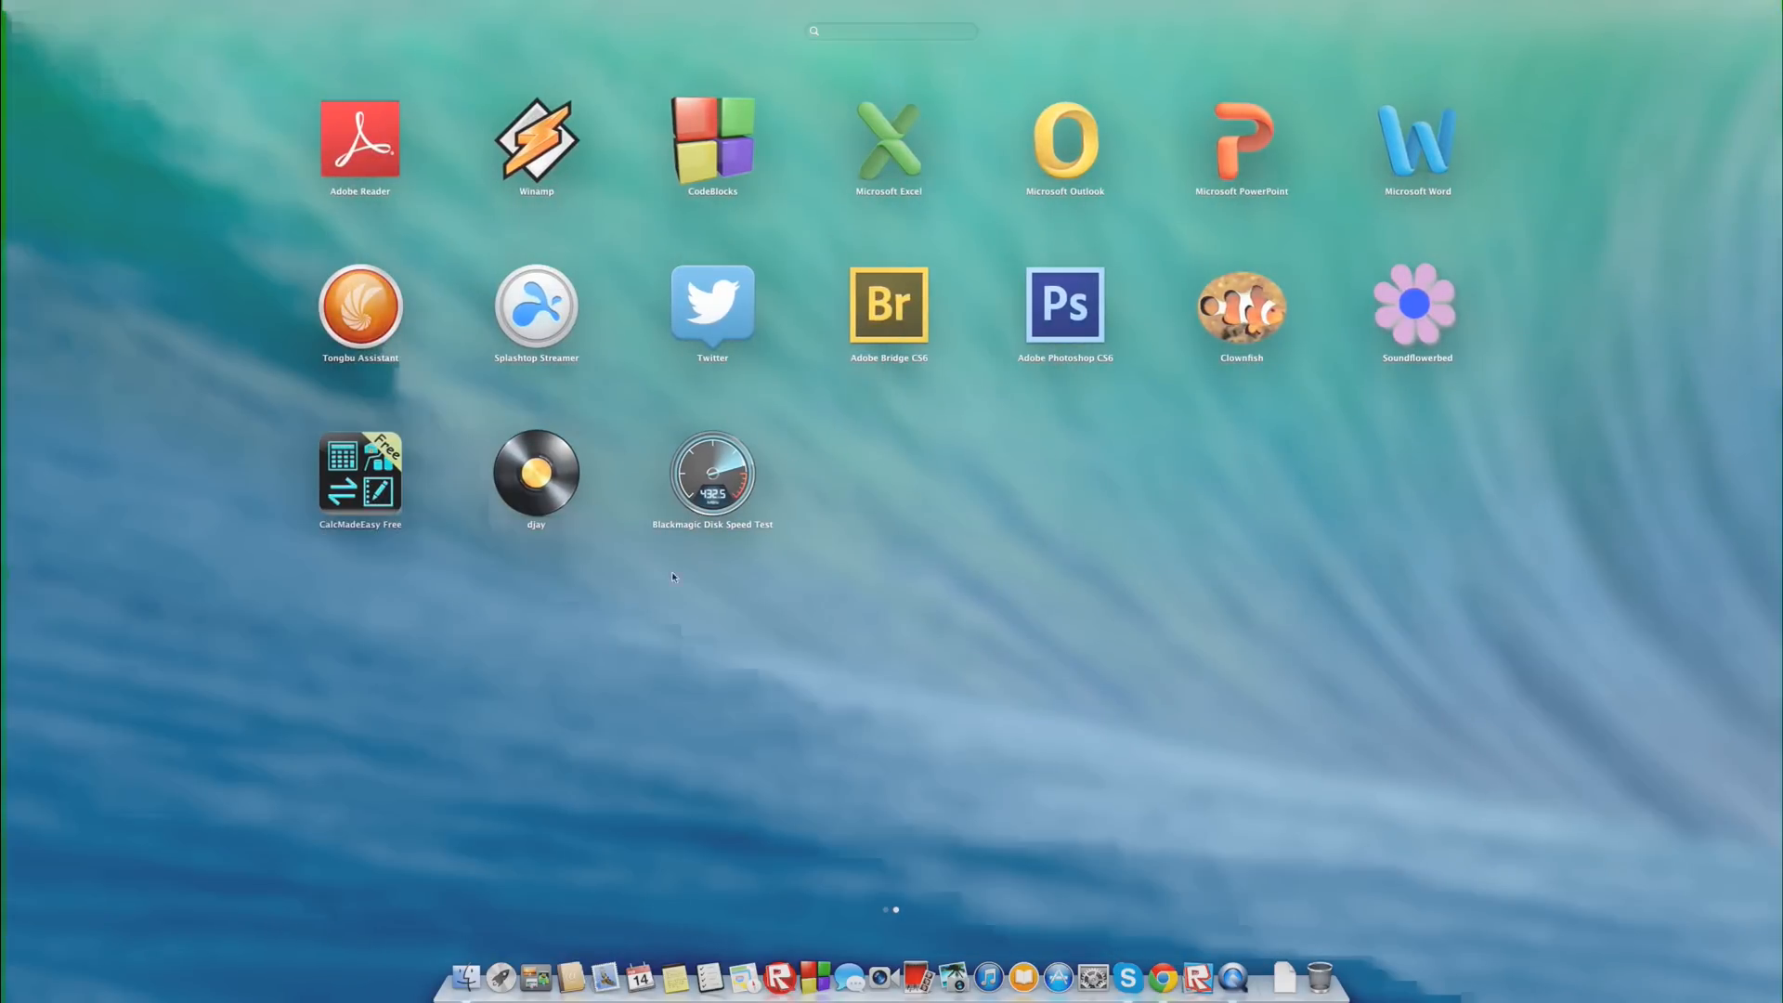
mouse_move(366, 303)
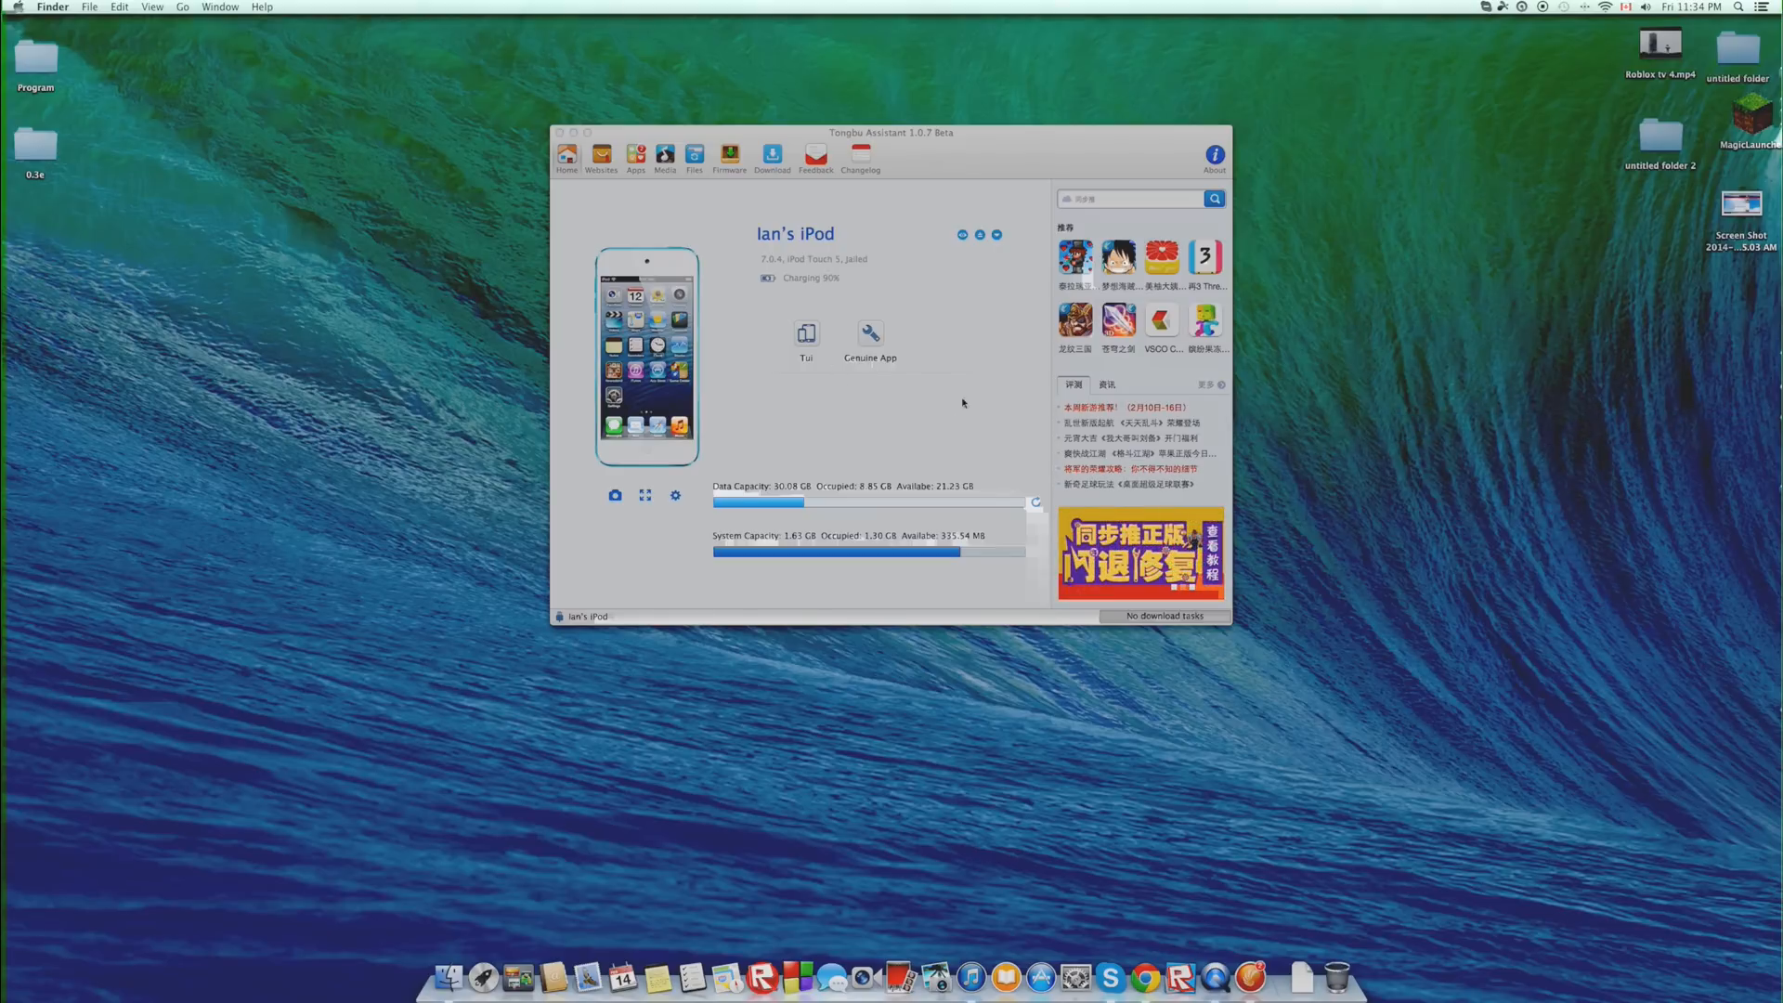
Step: Open the Genuine App fix from the icon under the iPod's name
click(870, 339)
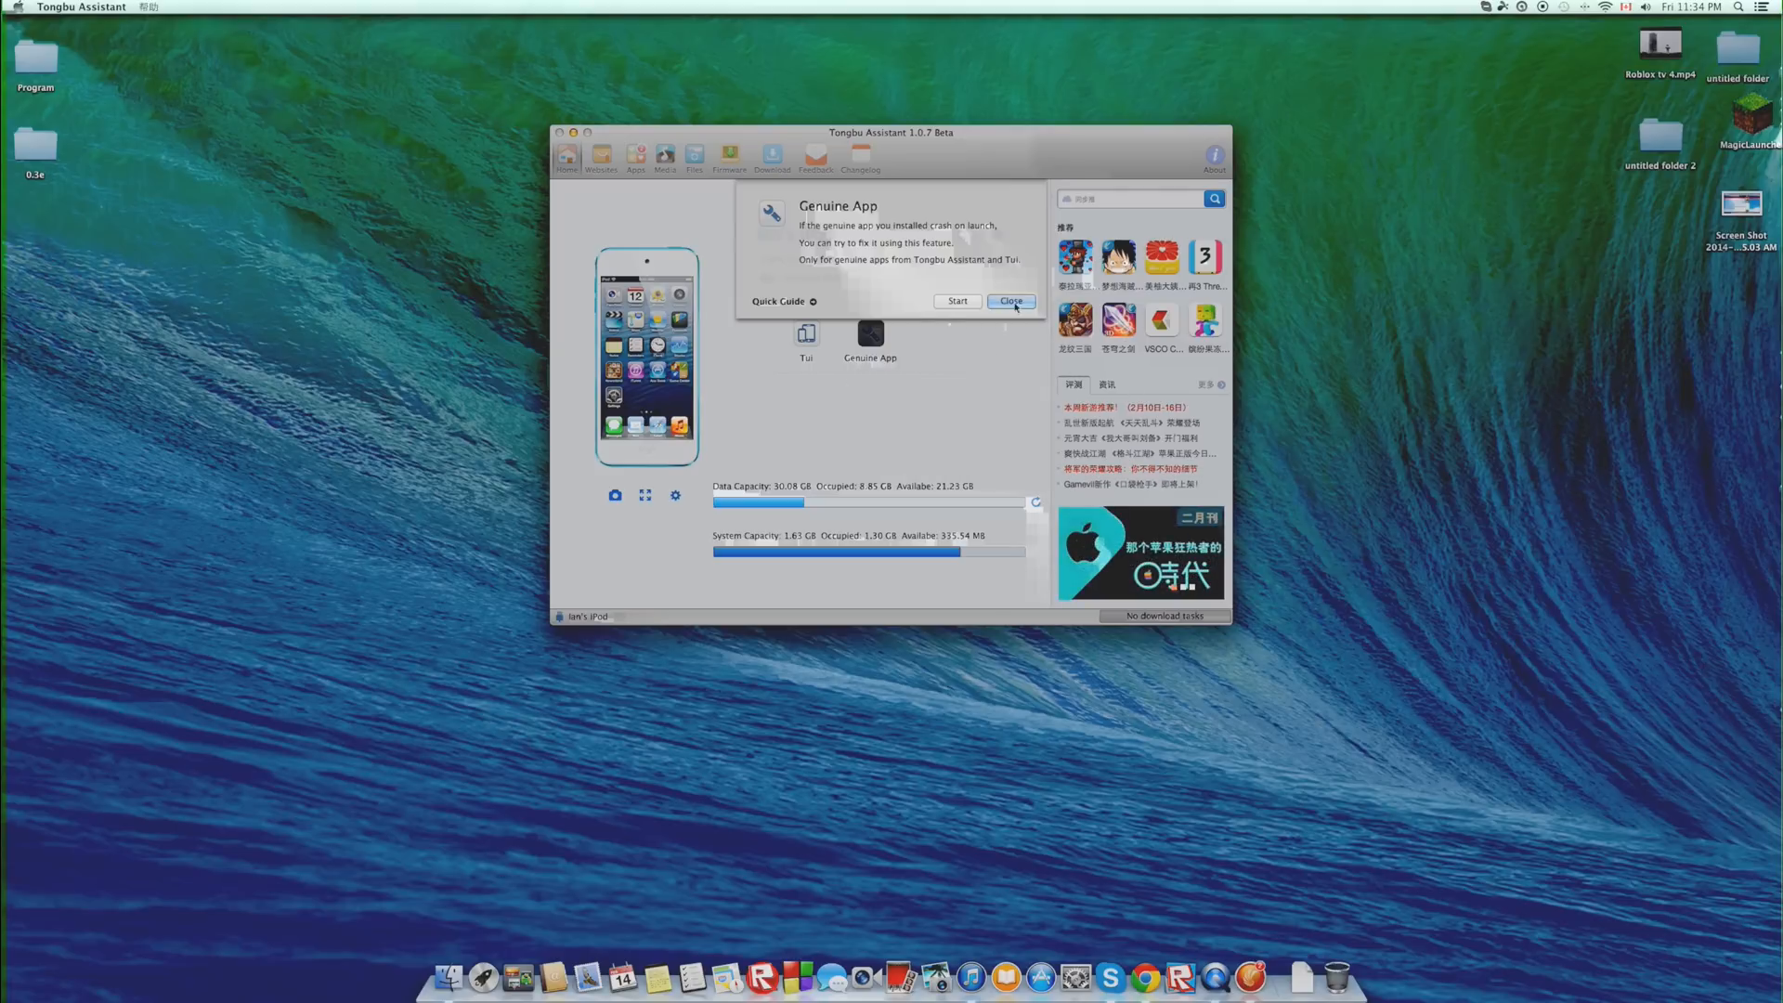
Step: Run the Genuine App authorization and close the 'Authorization succeeded' notice
click(957, 300)
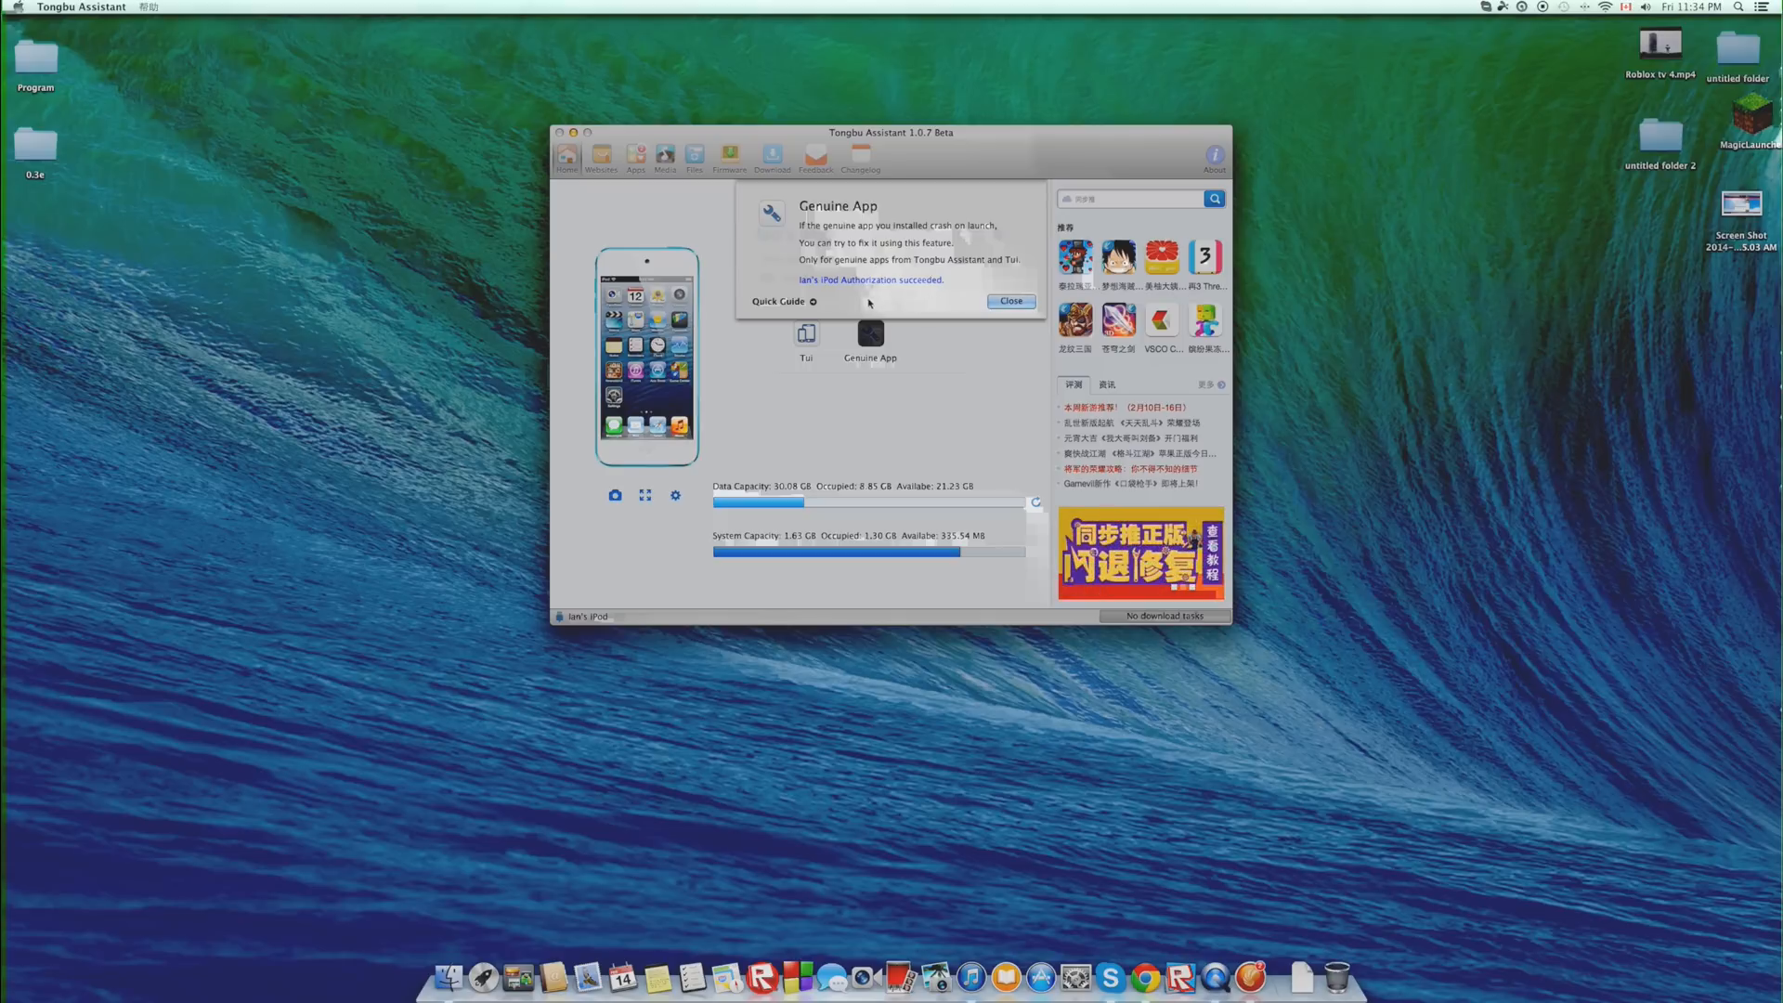
click(1009, 301)
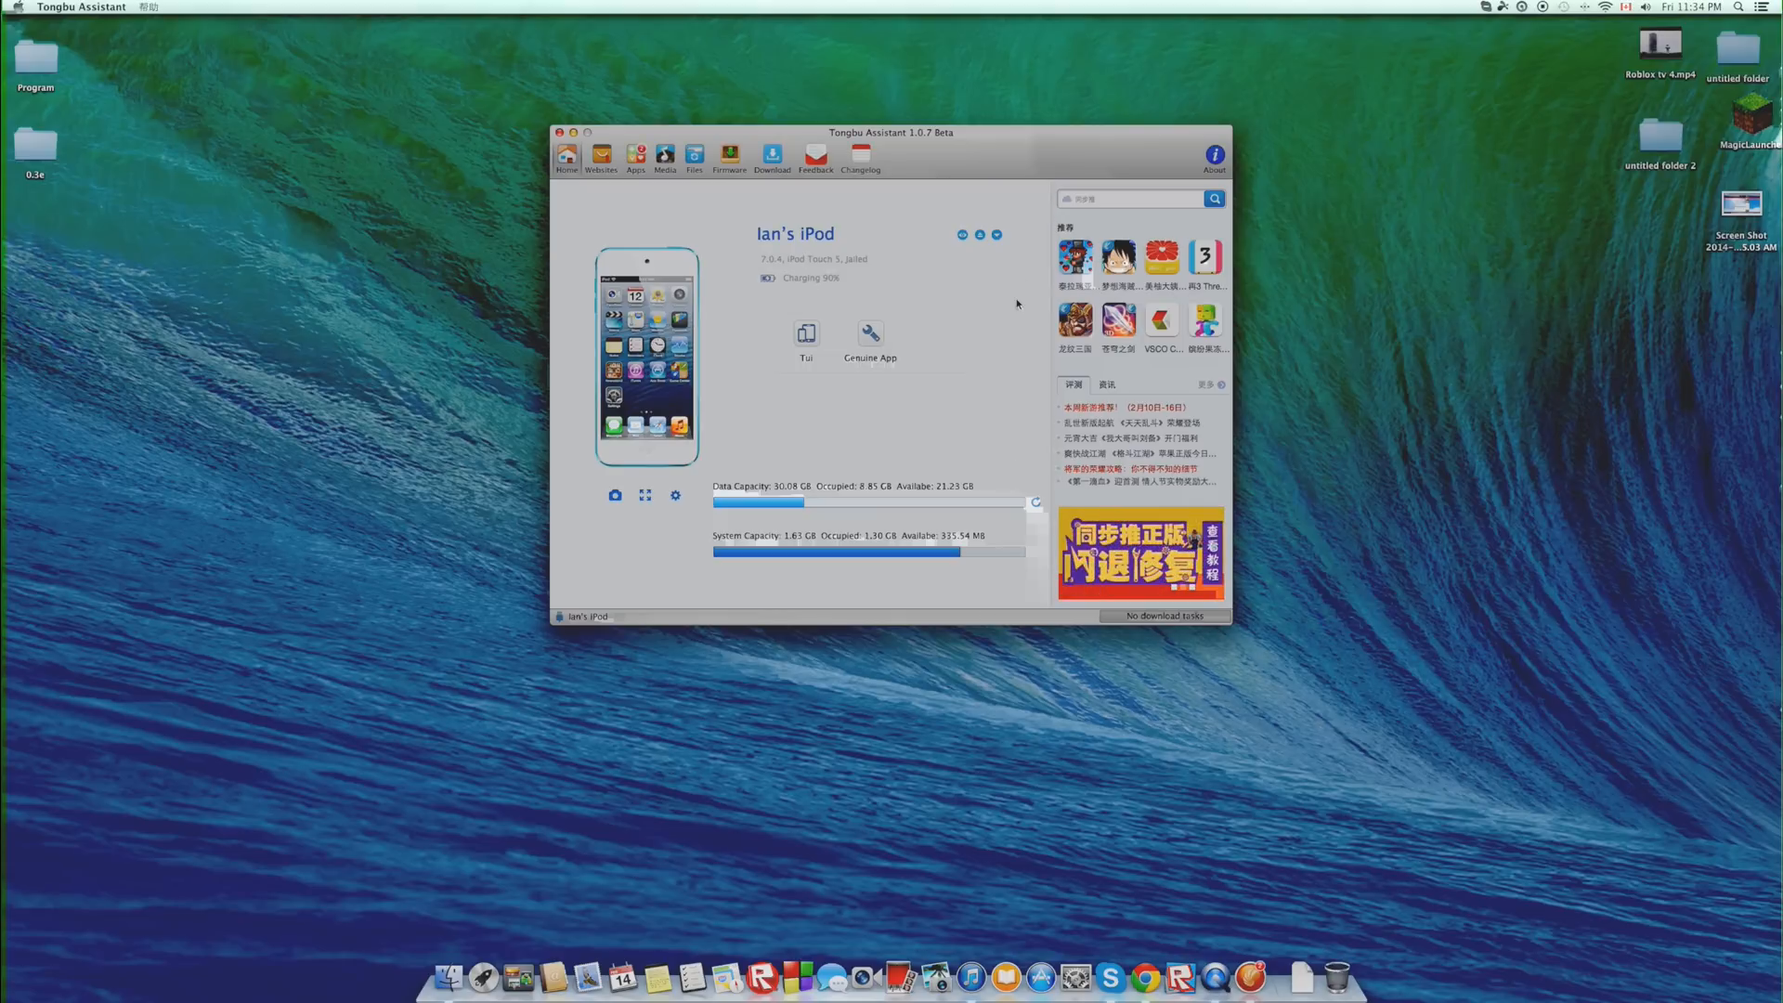